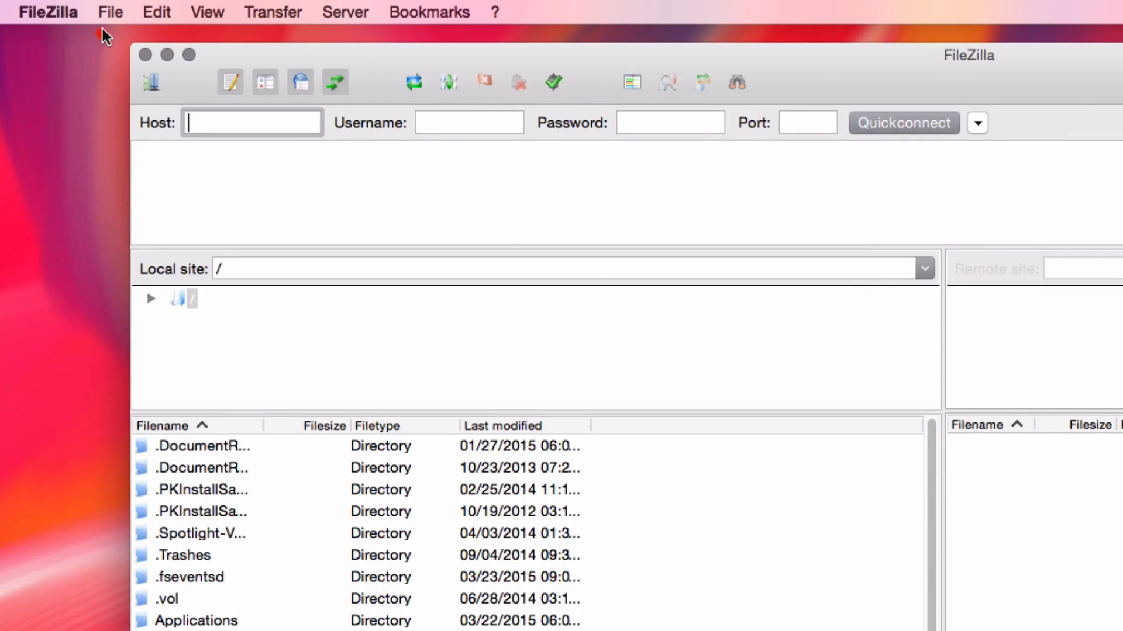
Show the File menu commands where the Site Manager is found.
{"action": "left_click", "coordinate": [110, 11]}
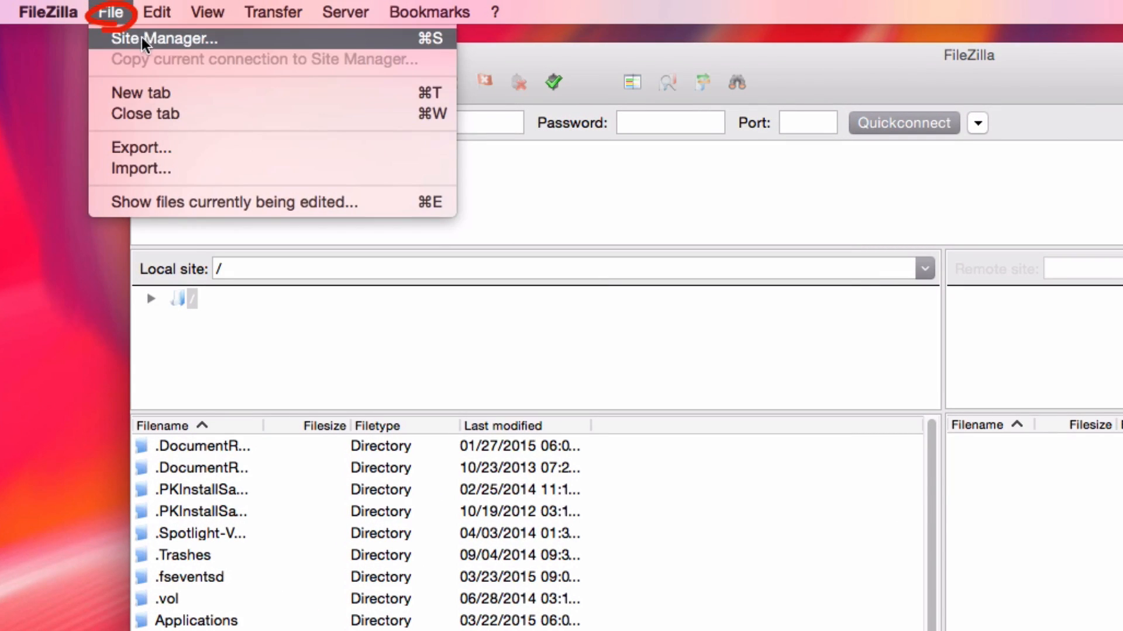
In Site Manager, configure the bluehosttutorials.com site as plain FTP on port 21, asking for password.
{"action": "left_click", "coordinate": [164, 38]}
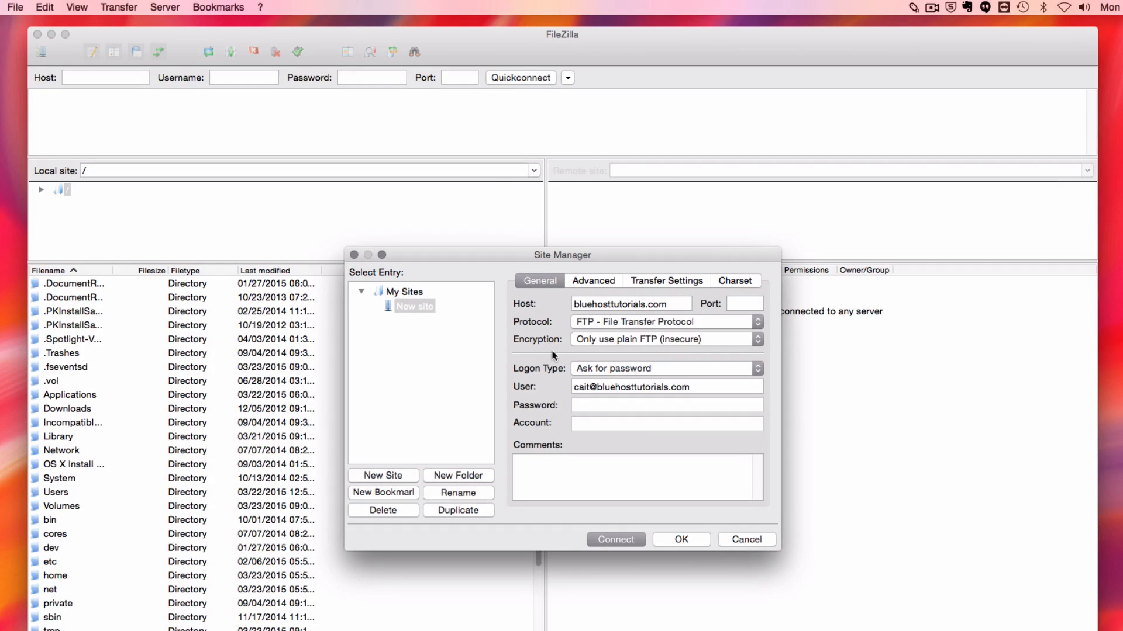
{"action": "mouse_move", "coordinate": [535, 351]}
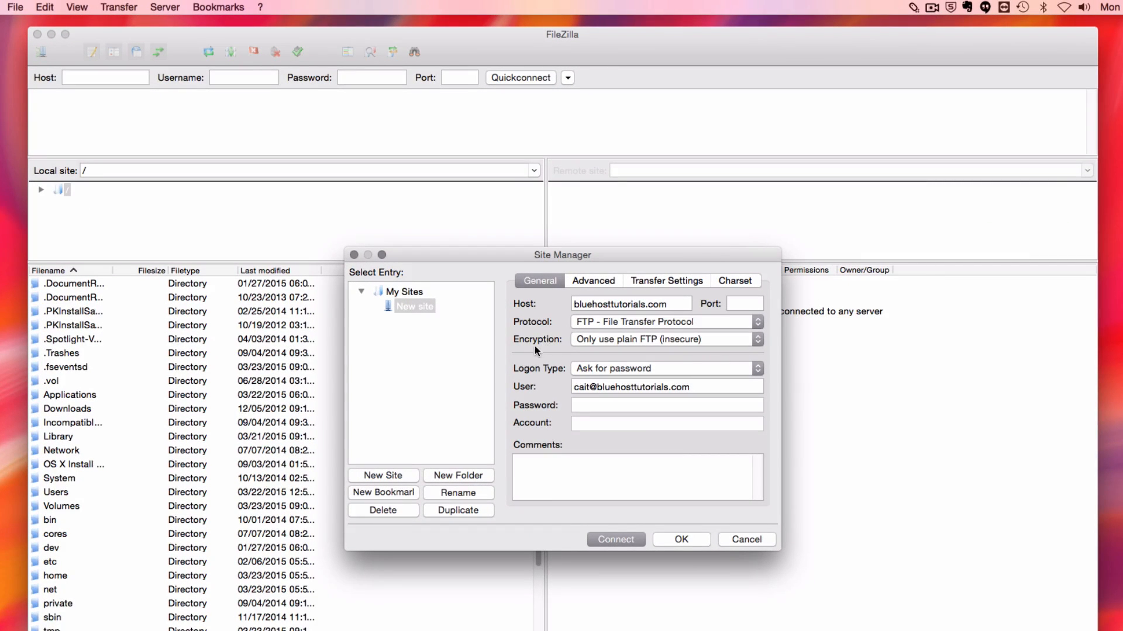
{"action": "mouse_move", "coordinate": [539, 321]}
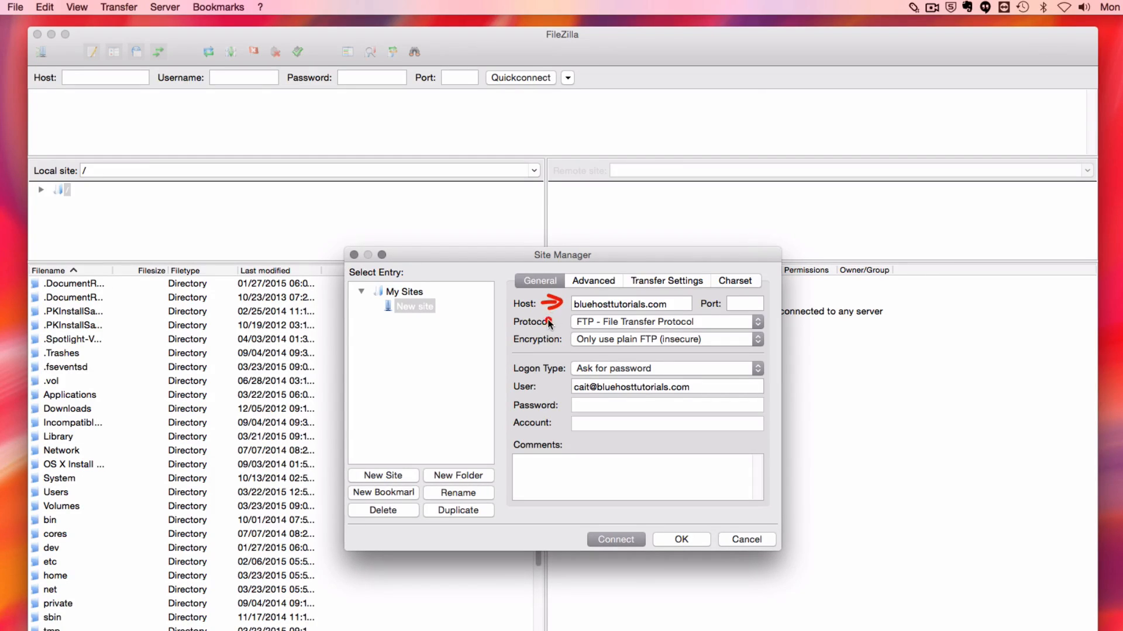
{"action": "mouse_move", "coordinate": [758, 295]}
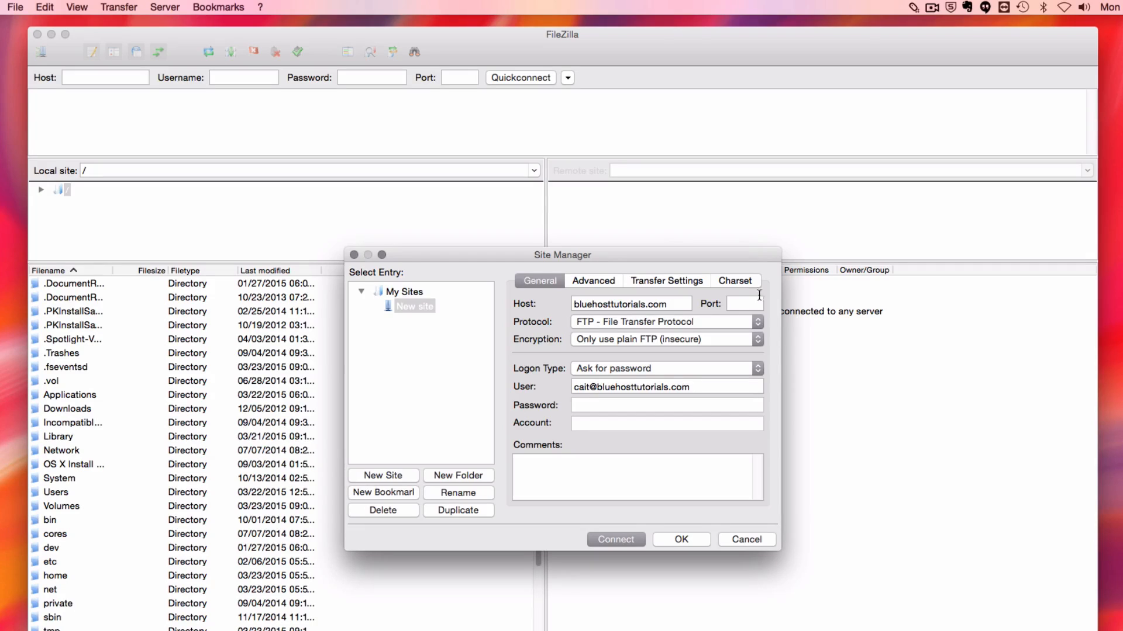
{"action": "type", "text": "21"}
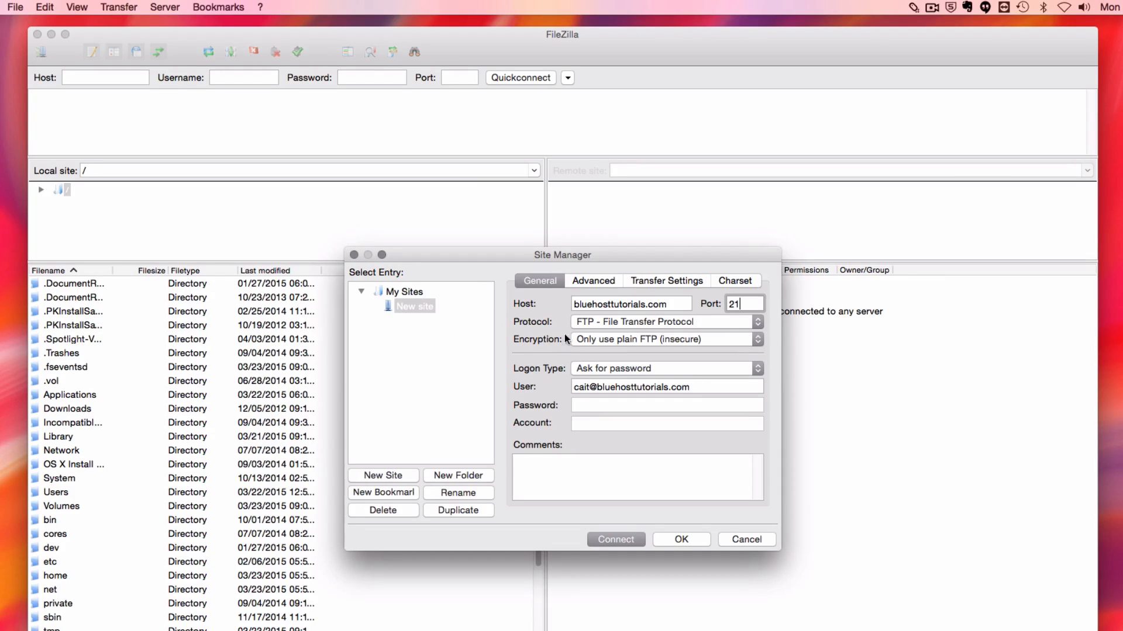
{"action": "mouse_move", "coordinate": [553, 331]}
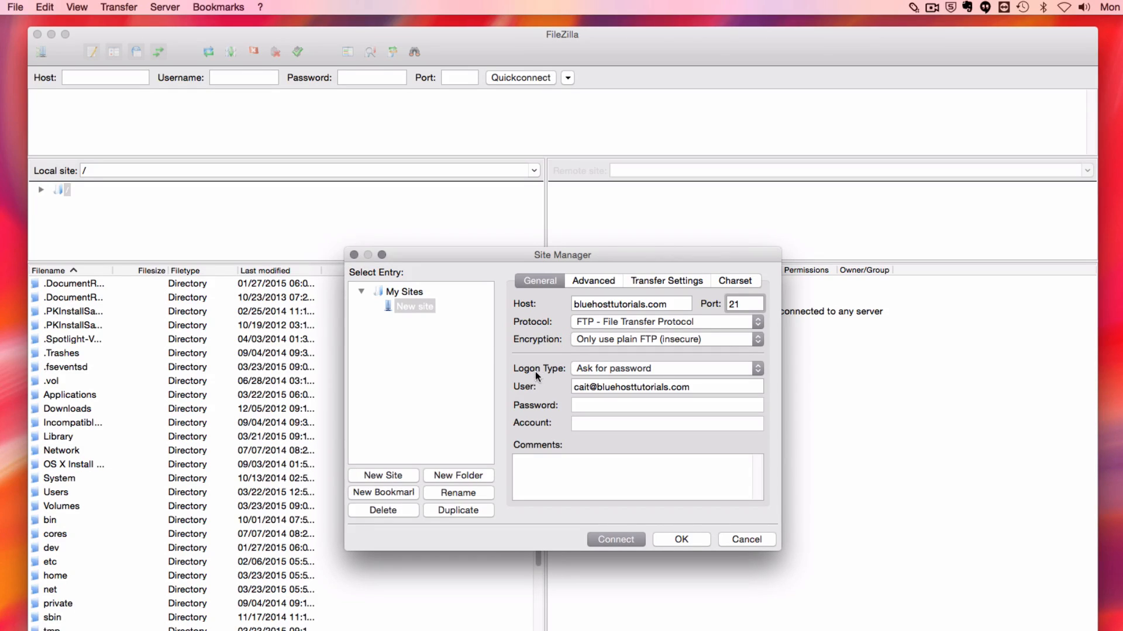
{"action": "mouse_move", "coordinate": [578, 377]}
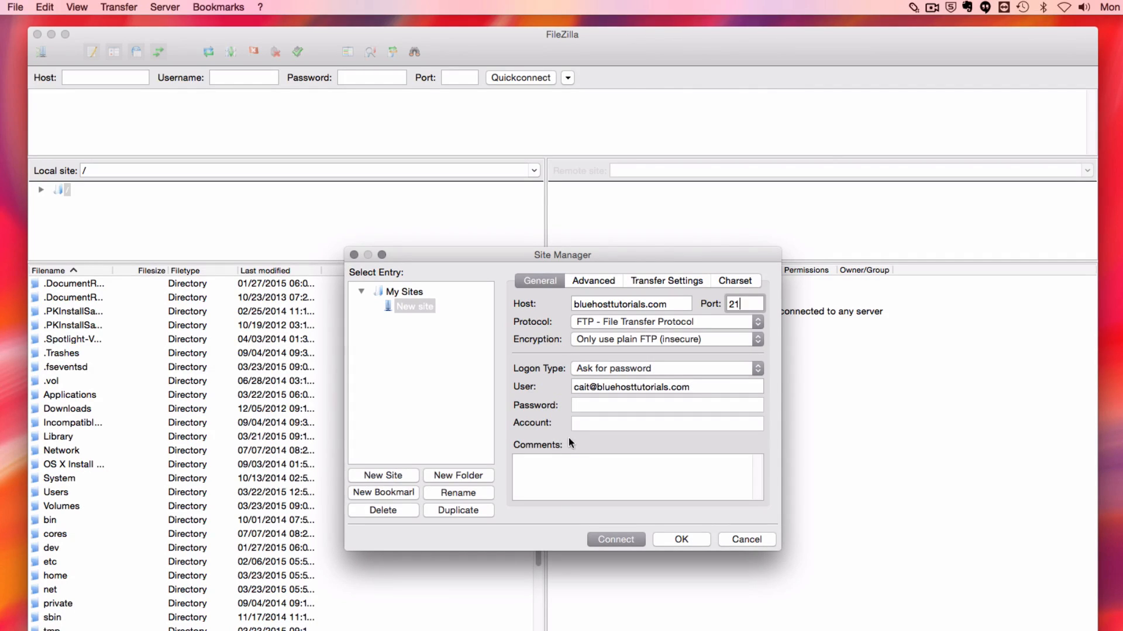
{"action": "mouse_move", "coordinate": [600, 594]}
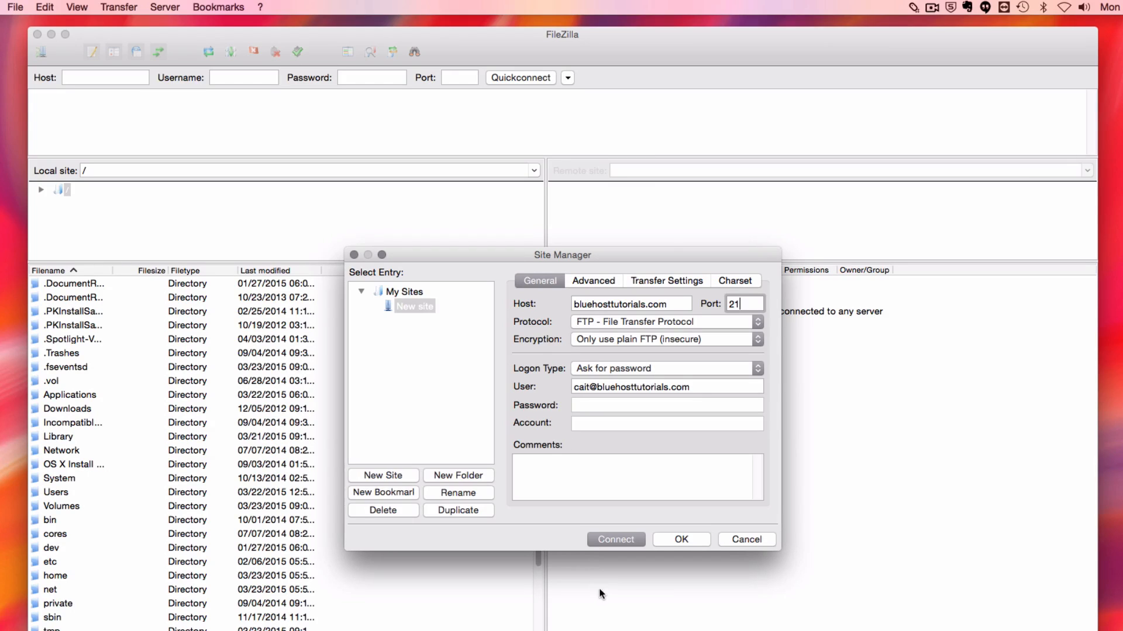
Connect to the saved bluehosttutorials.com site and confirm the account password to log in.
{"action": "left_click", "coordinate": [614, 539]}
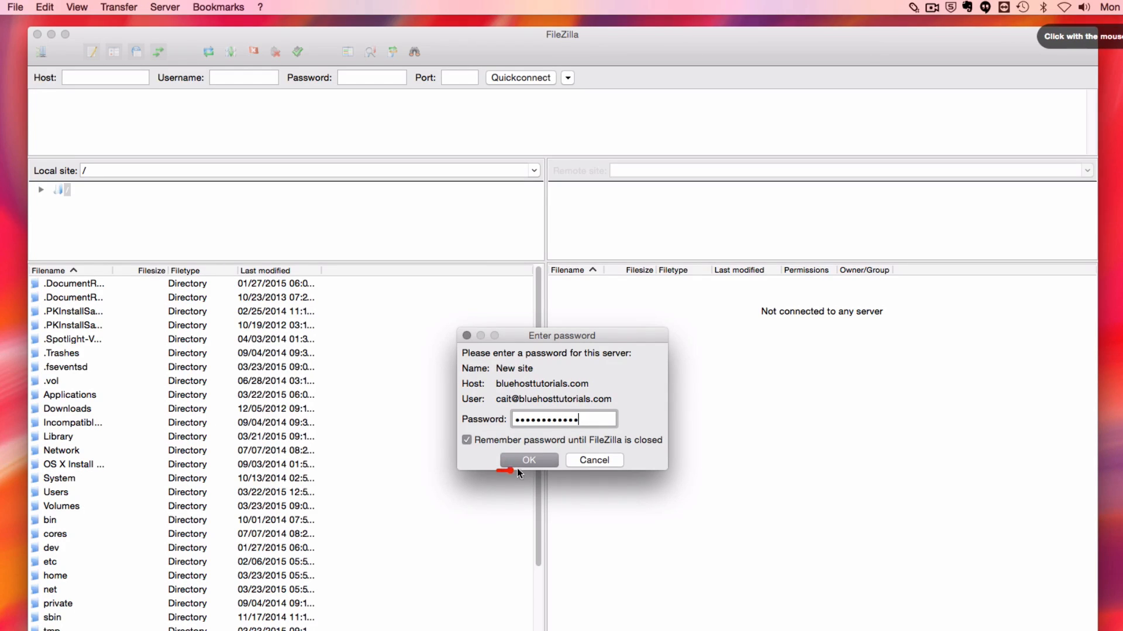
{"action": "left_click", "coordinate": [528, 459]}
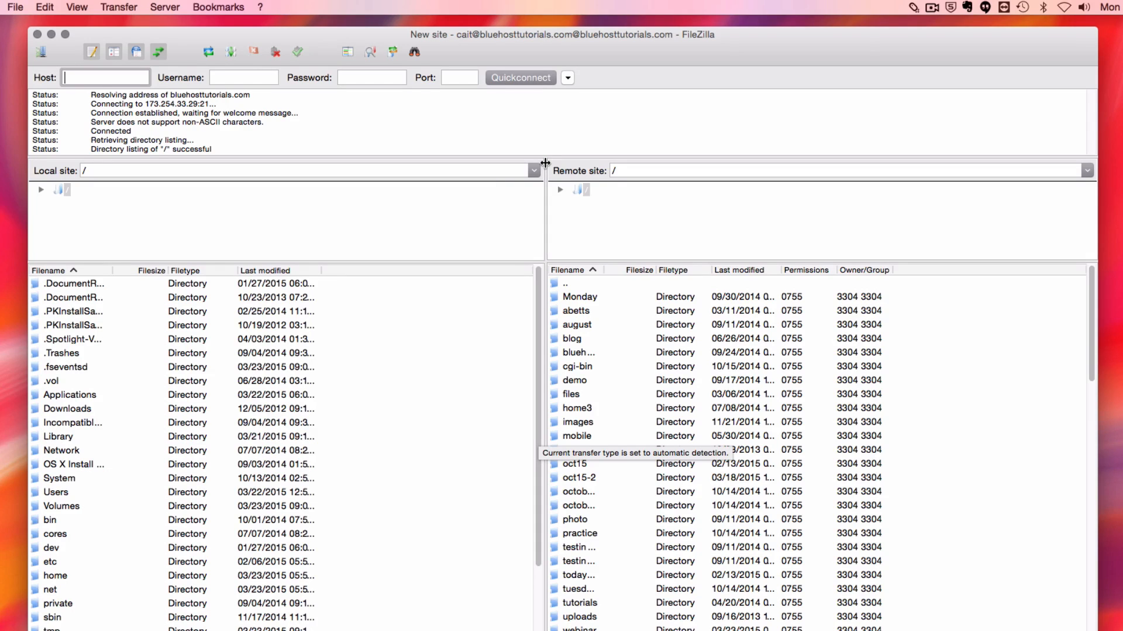
{"action": "mouse_move", "coordinate": [553, 197]}
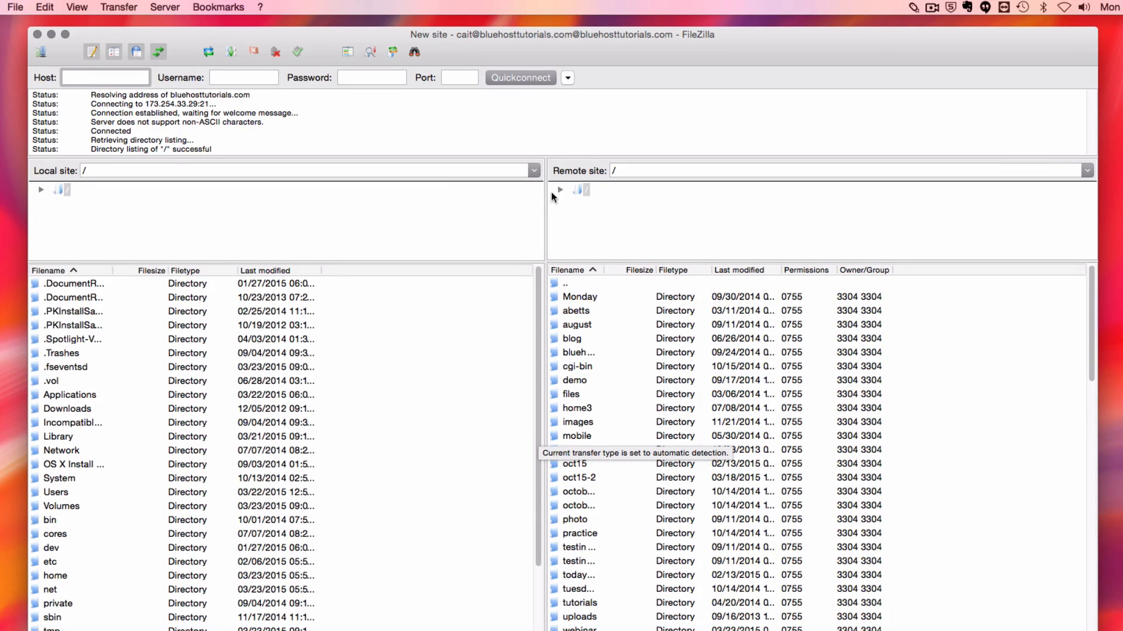
{"action": "mouse_move", "coordinate": [553, 234]}
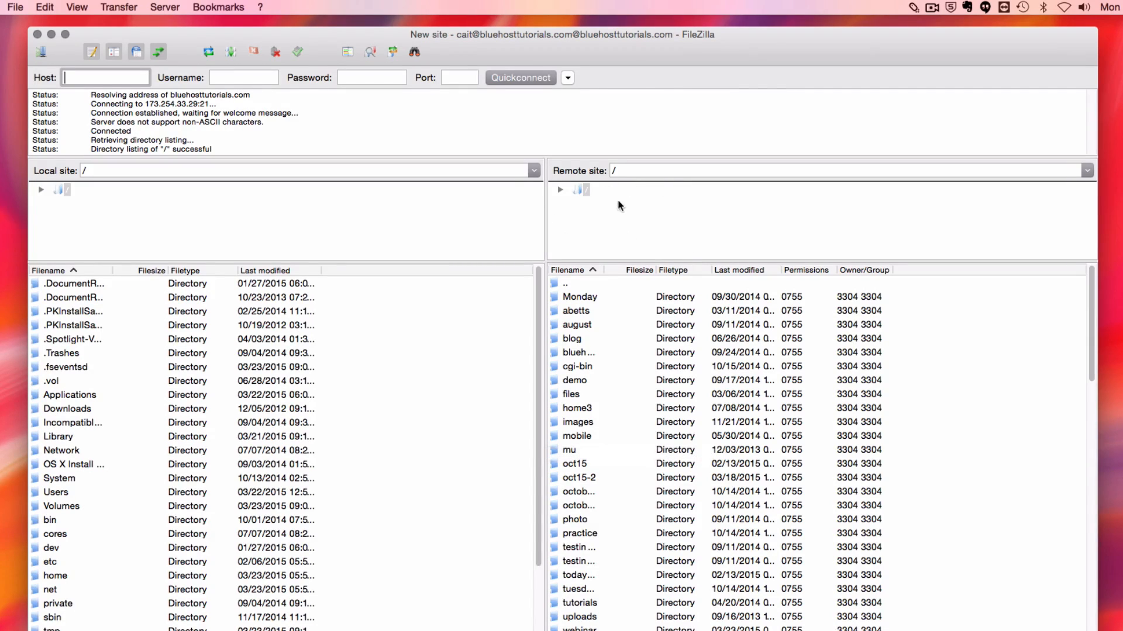
{"action": "mouse_move", "coordinate": [560, 202]}
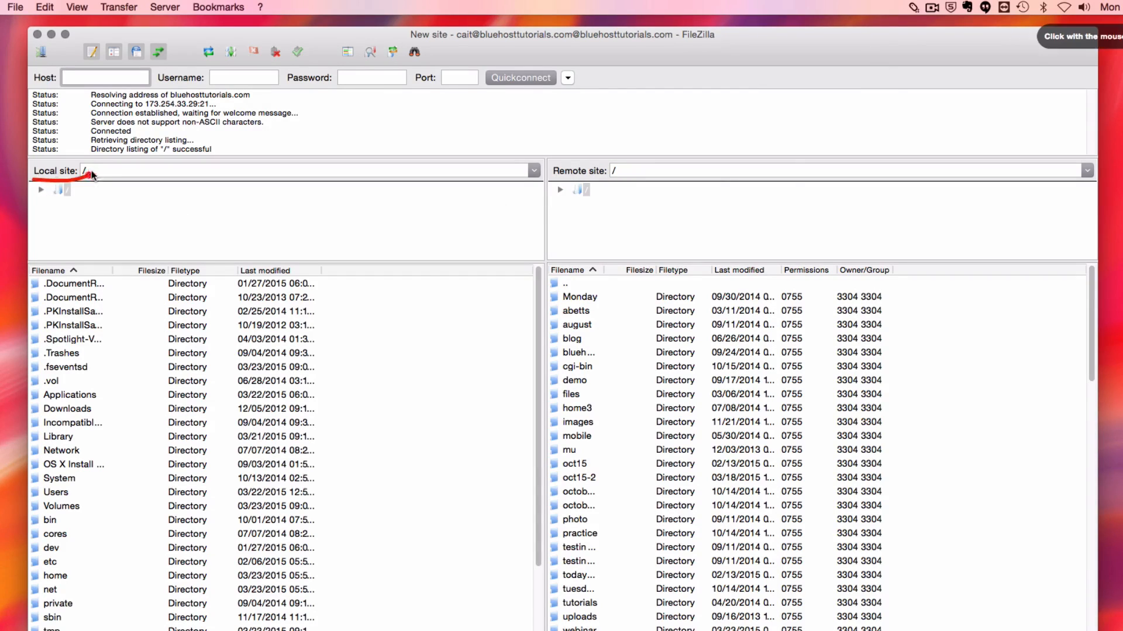
{"action": "mouse_move", "coordinate": [506, 282]}
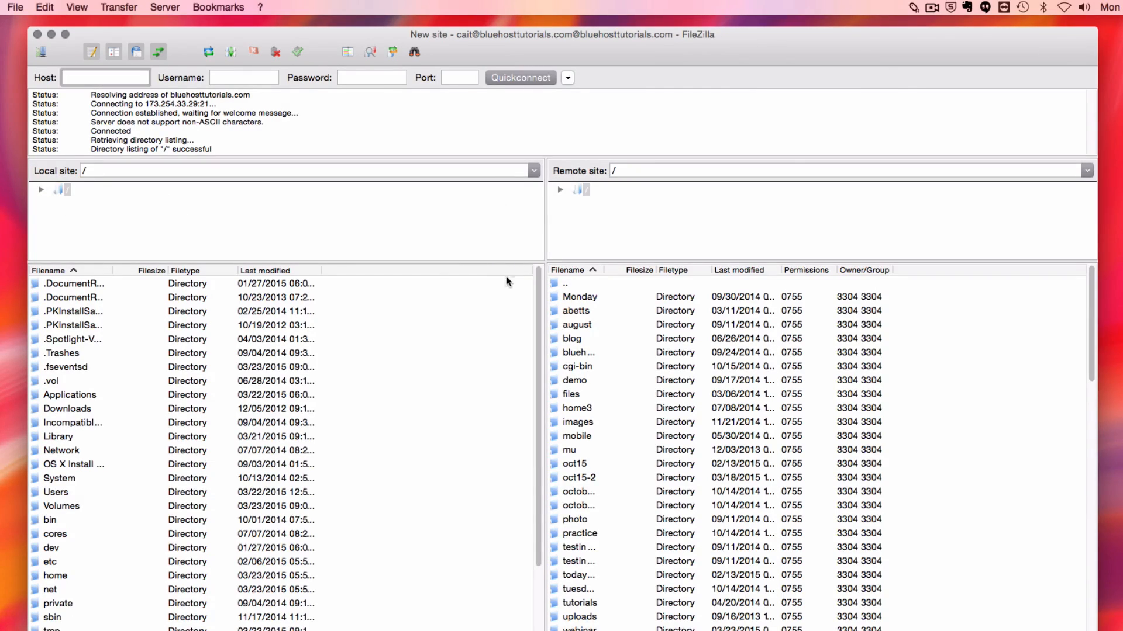
{"action": "mouse_move", "coordinate": [544, 254]}
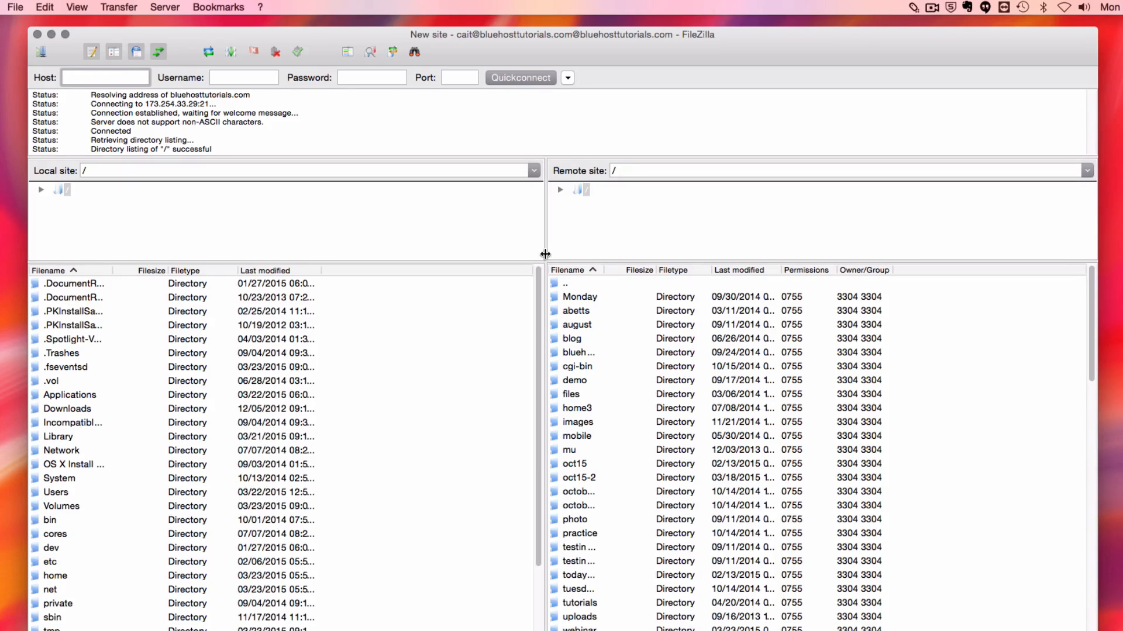
{"action": "mouse_move", "coordinate": [122, 358]}
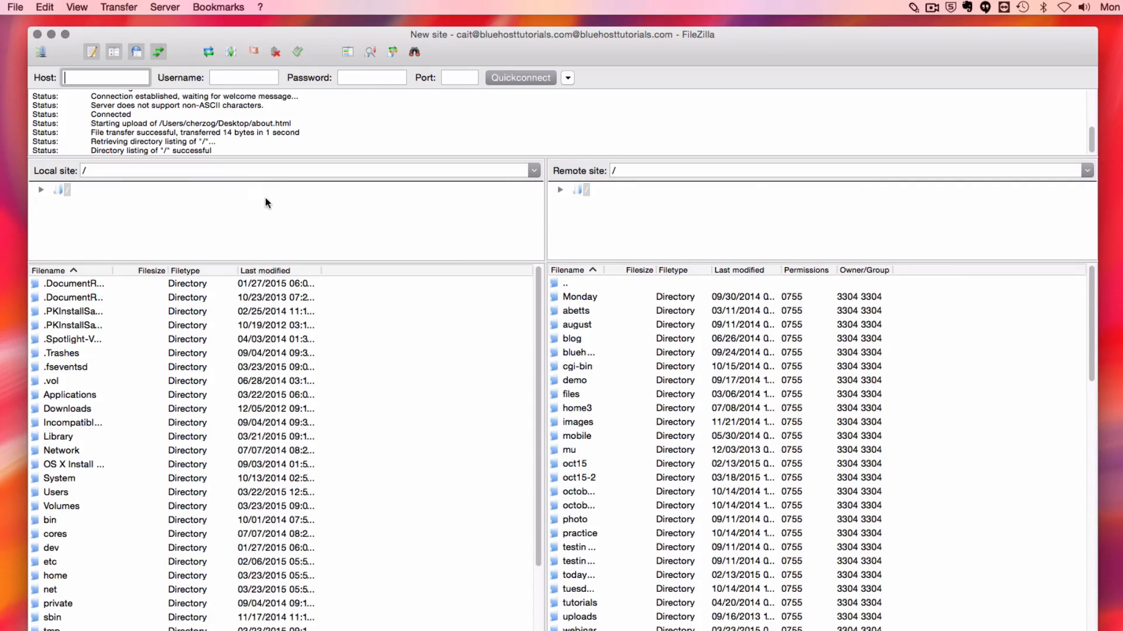
{"action": "mouse_move", "coordinate": [261, 220]}
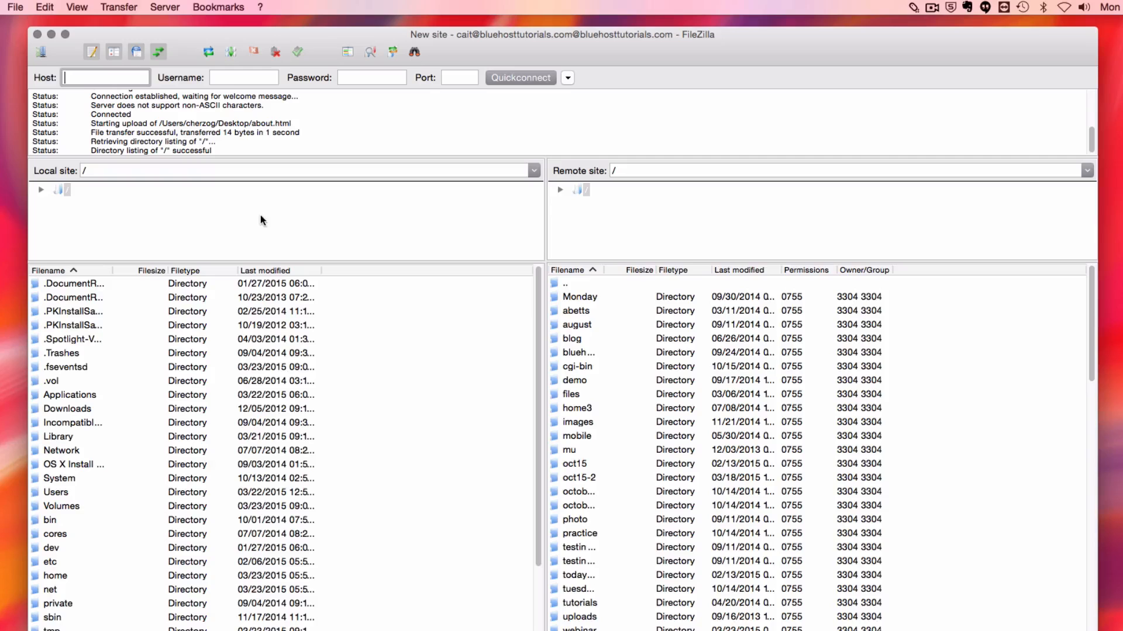